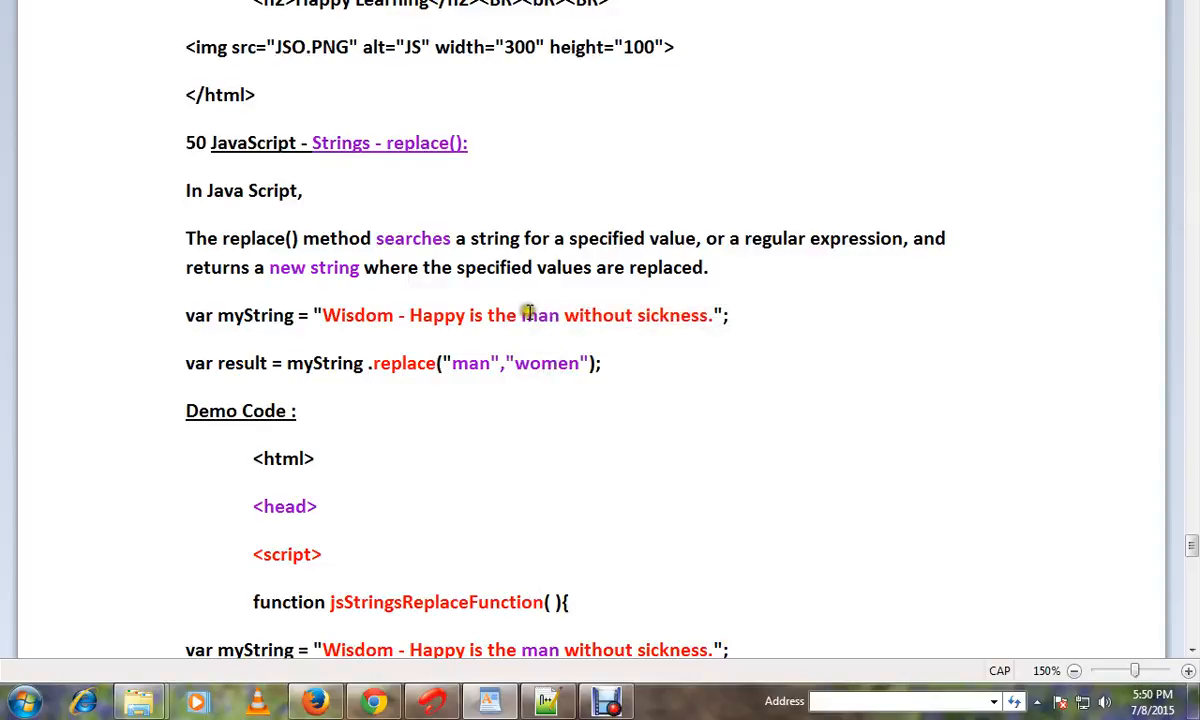
mouse_move(340, 142)
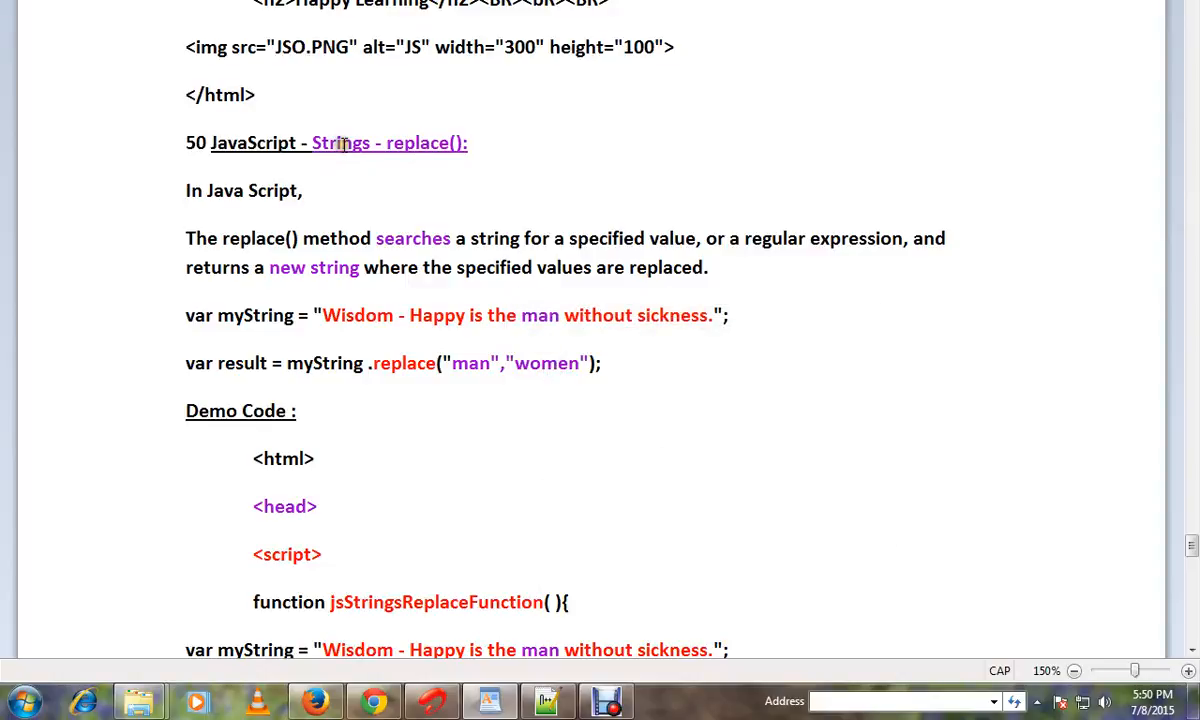
mouse_move(318, 248)
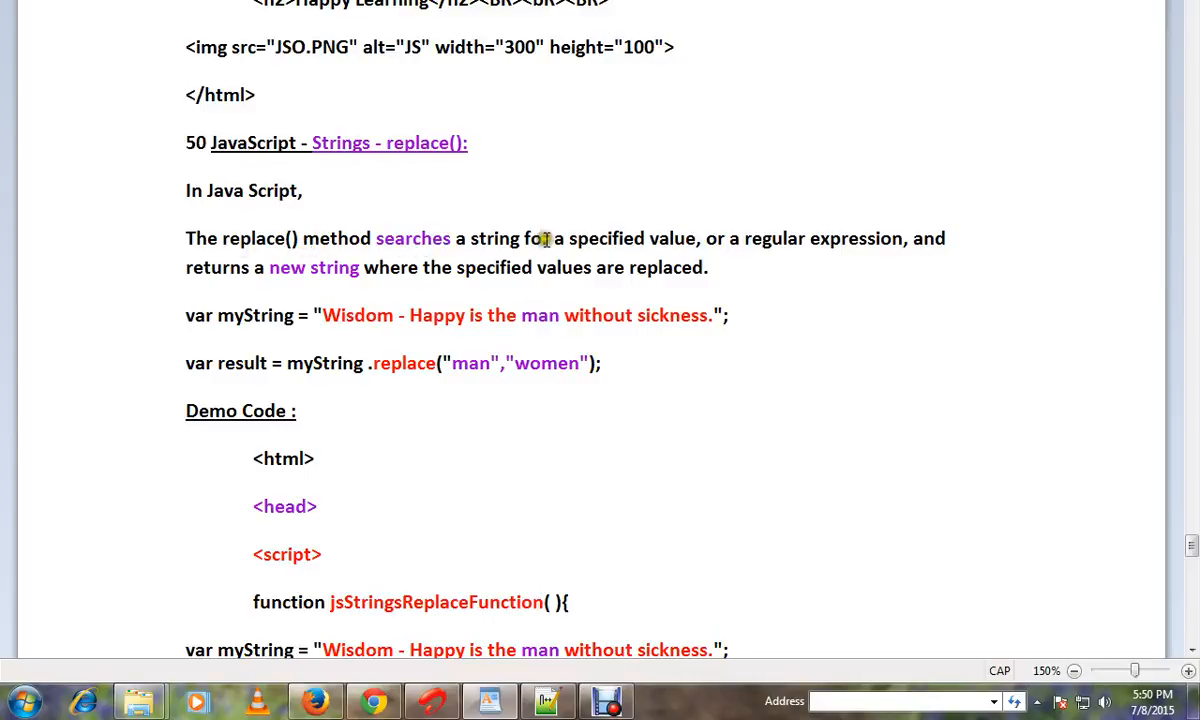
mouse_move(853, 247)
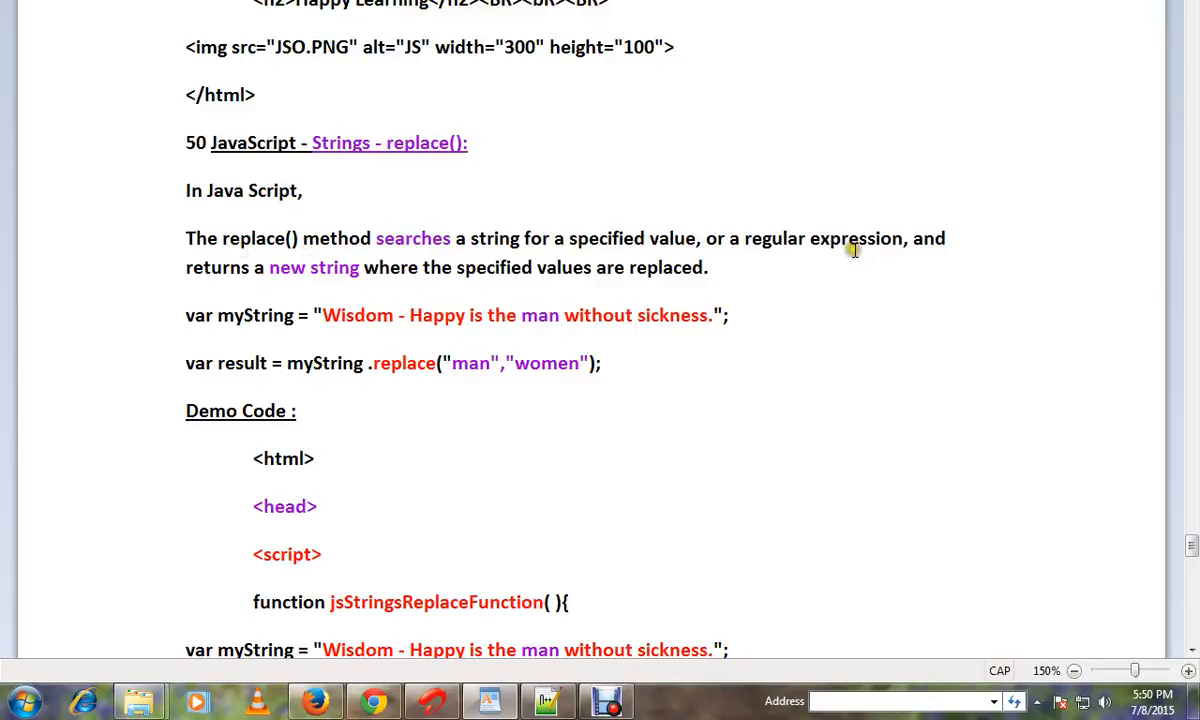
mouse_move(318, 264)
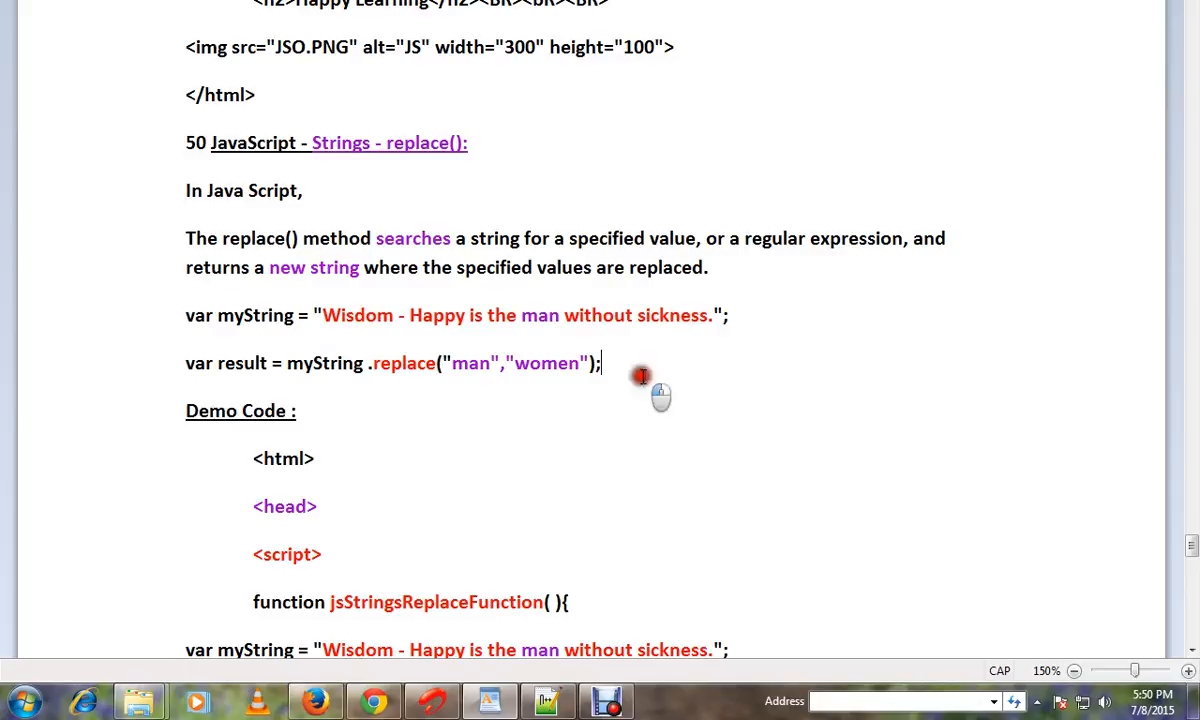
mouse_move(675, 320)
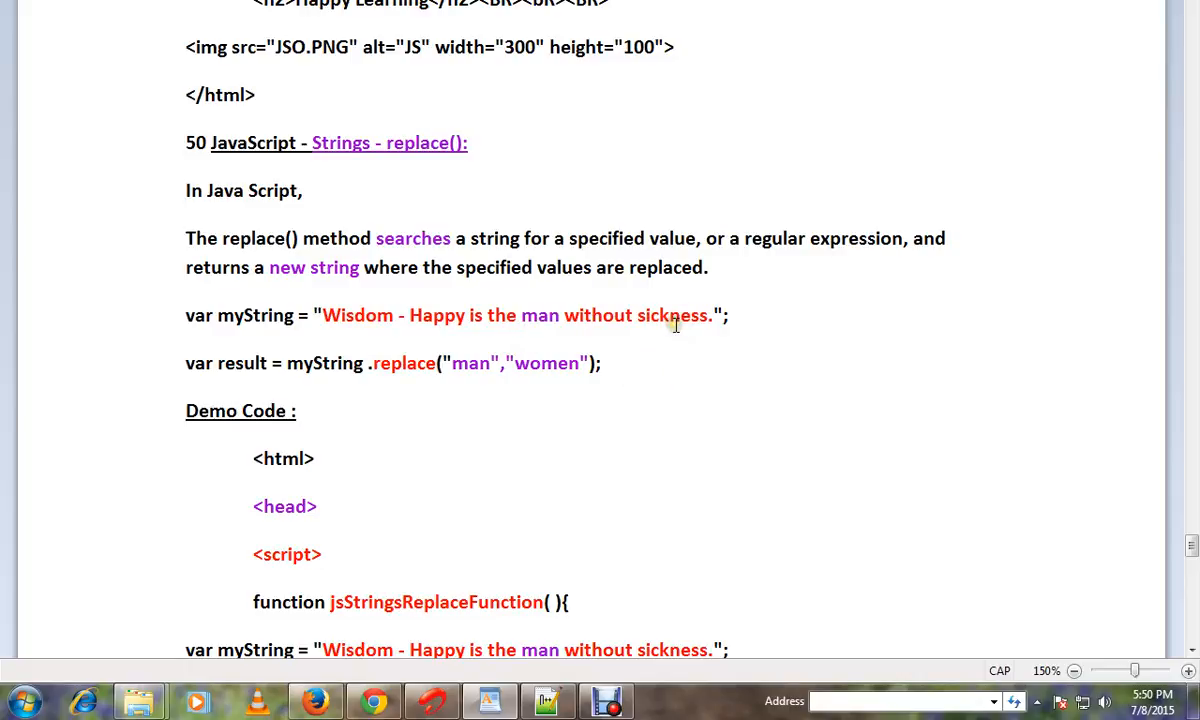
- Select 'women' in the replace call and run the demo to show the blue replaced sentence
double_click(539, 315)
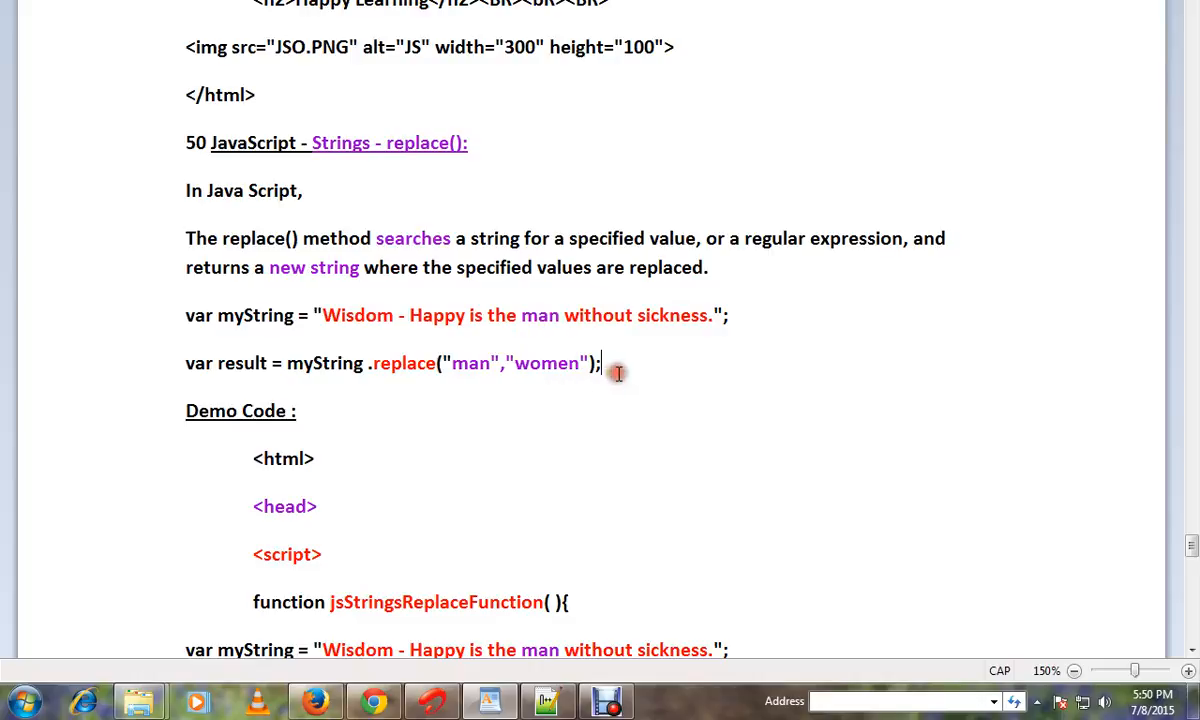
mouse_move(476, 404)
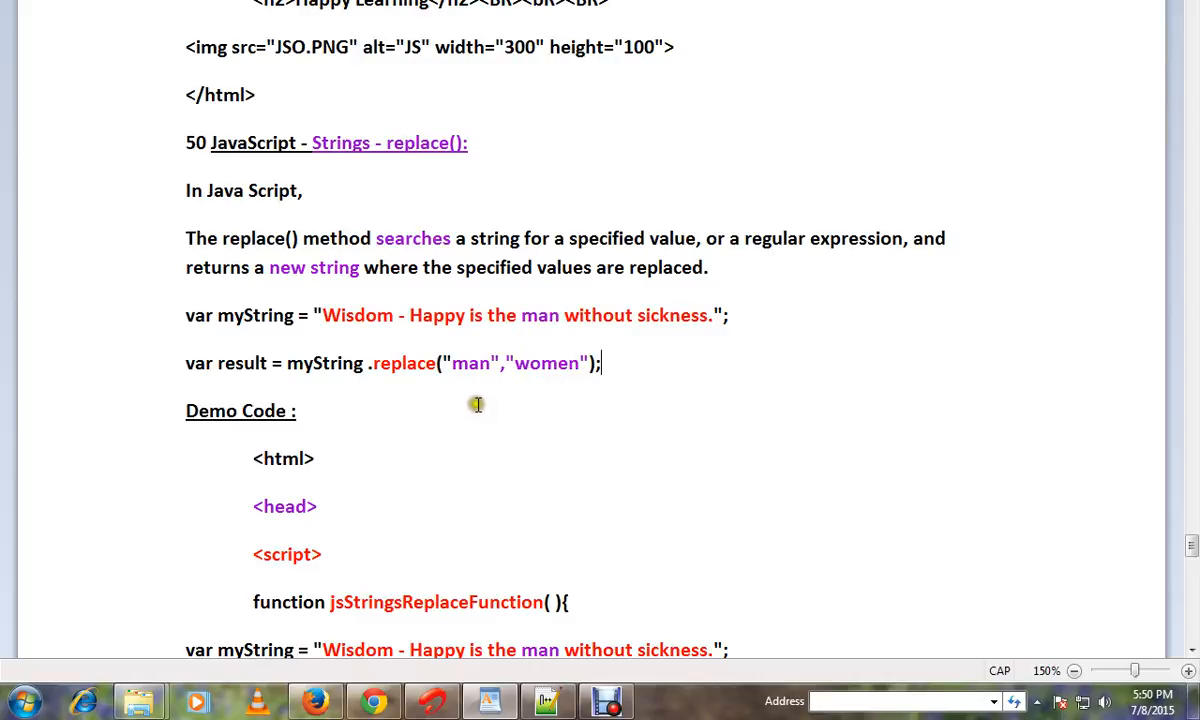
mouse_move(510, 330)
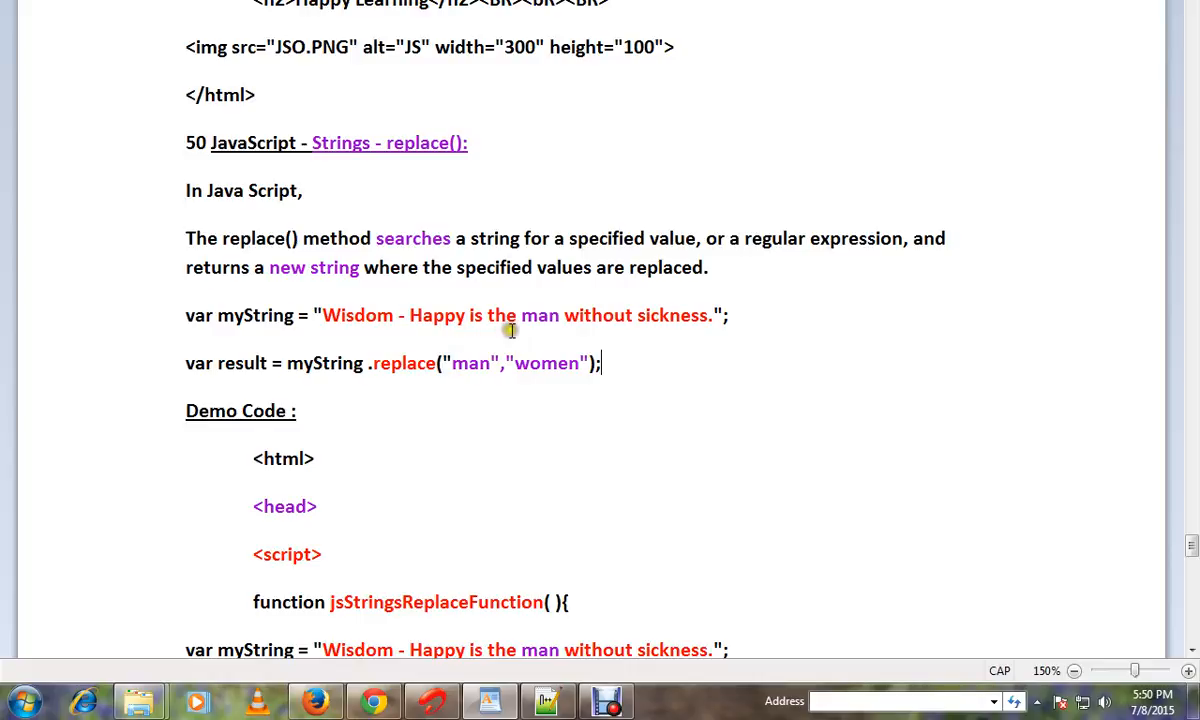
mouse_move(518, 368)
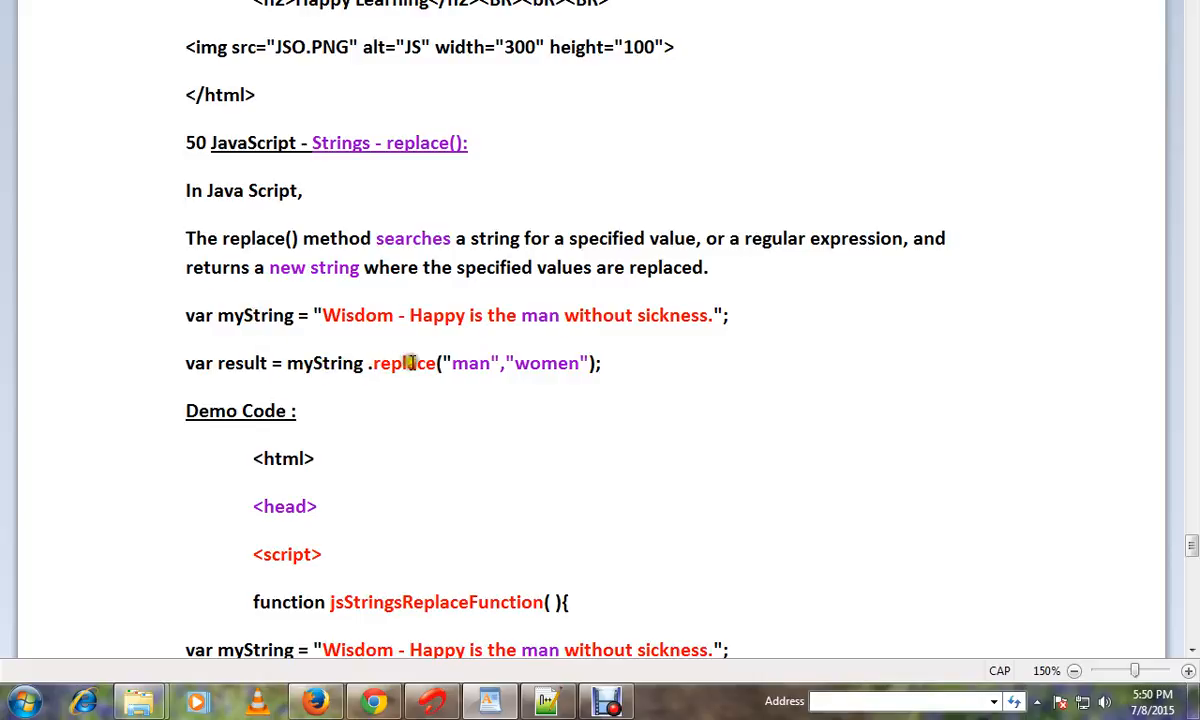
mouse_move(492, 375)
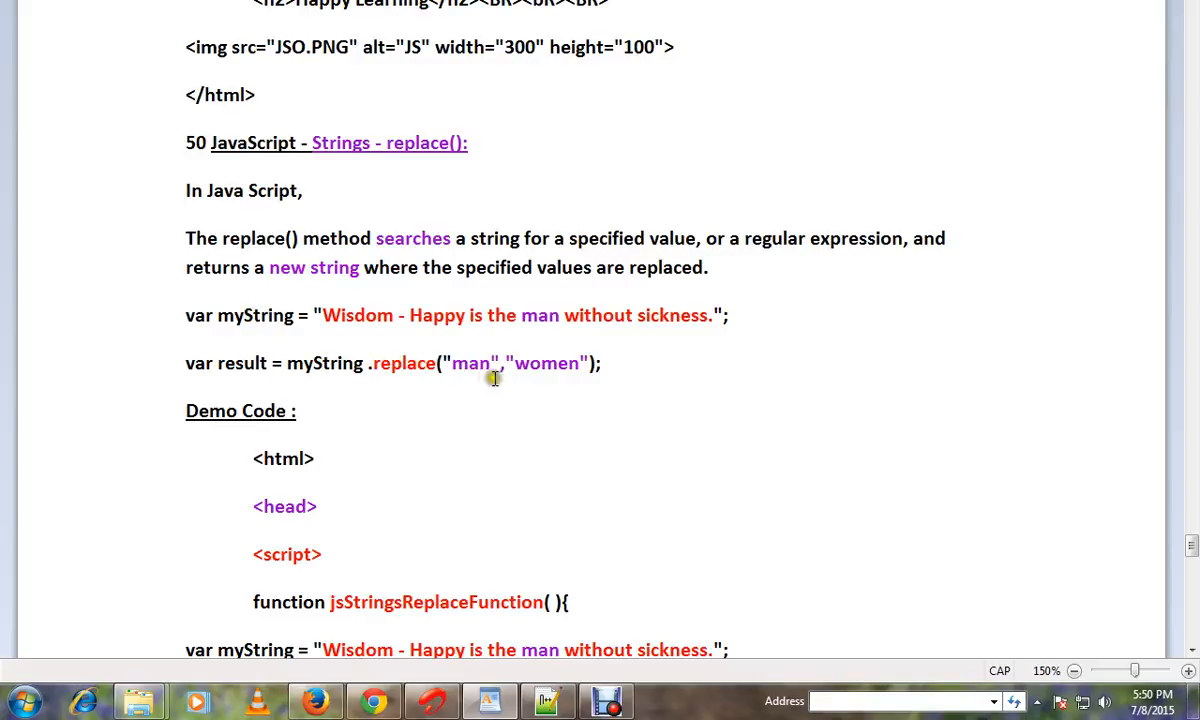
double_click(546, 363)
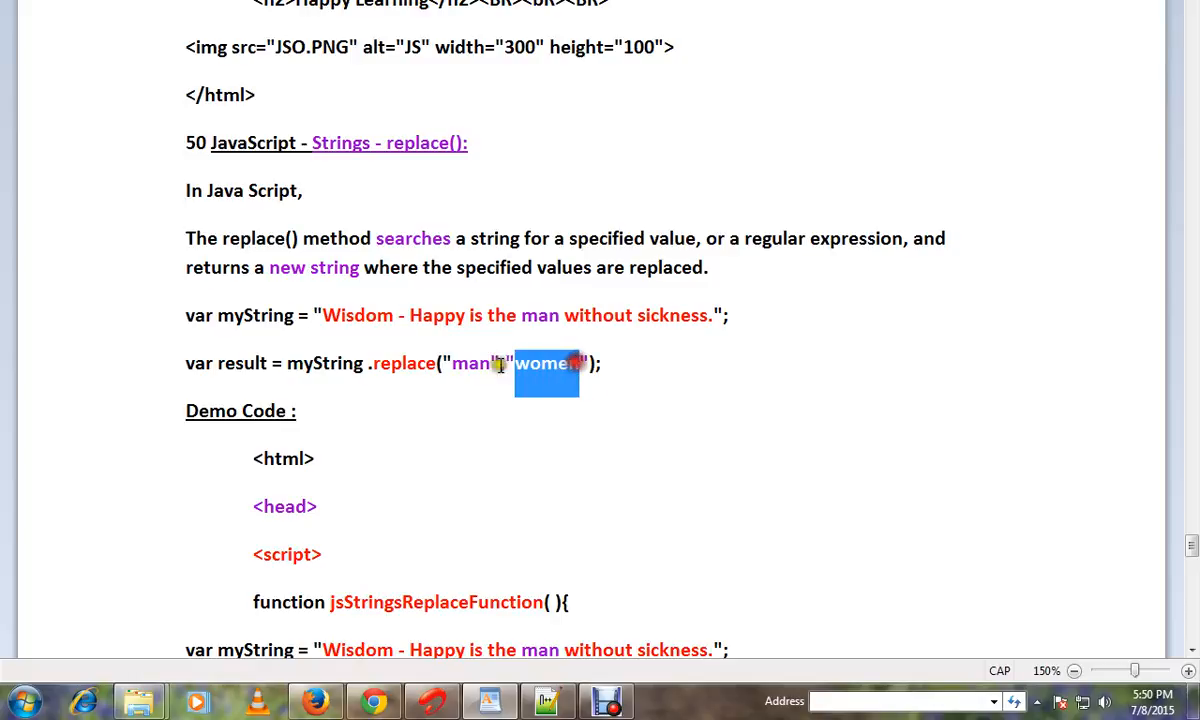
scroll(down, 3)
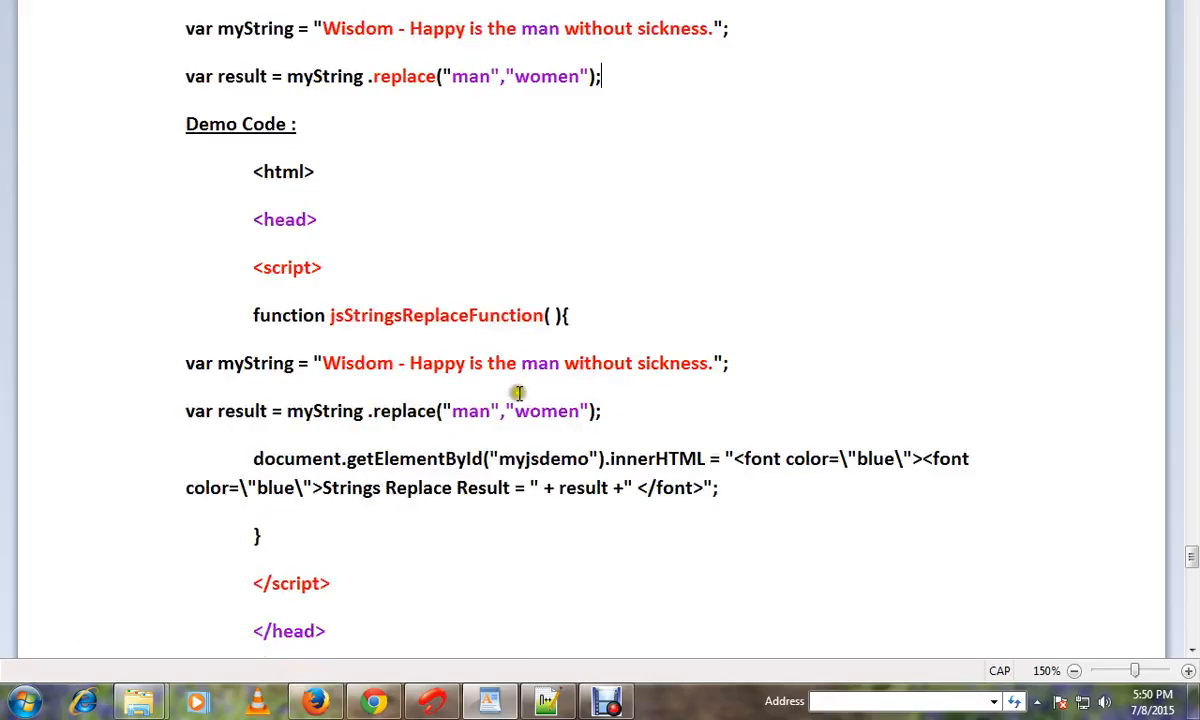
scroll(down, 3)
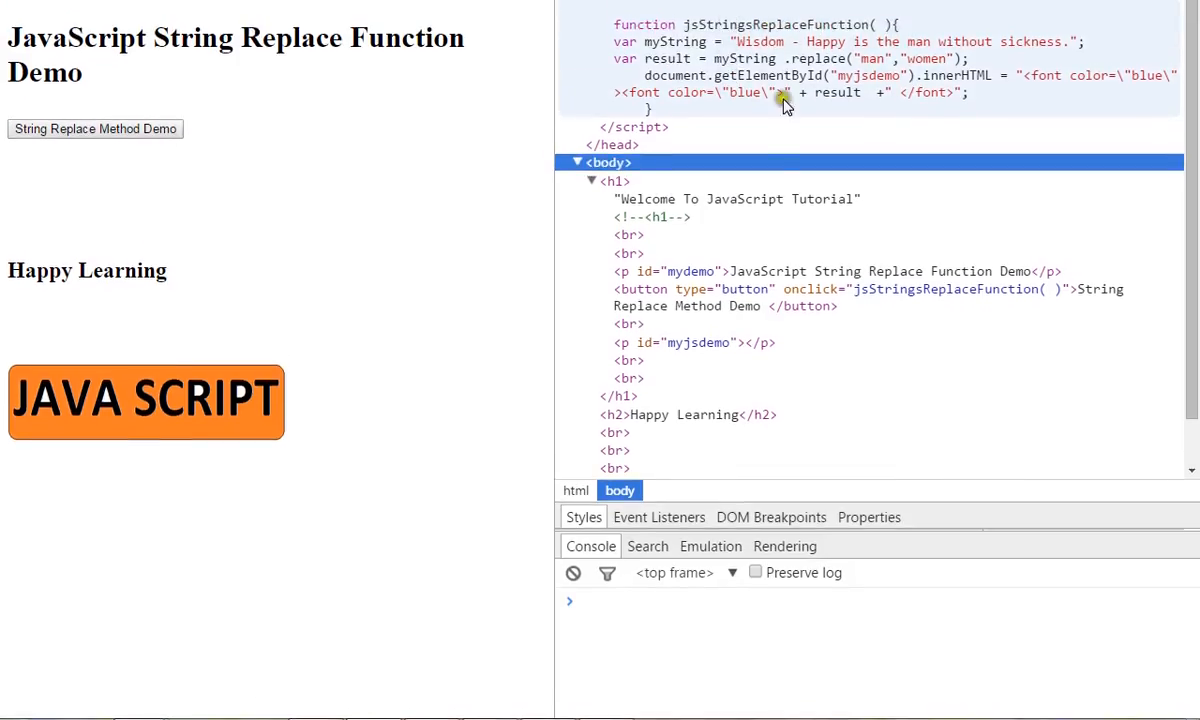
mouse_move(630, 342)
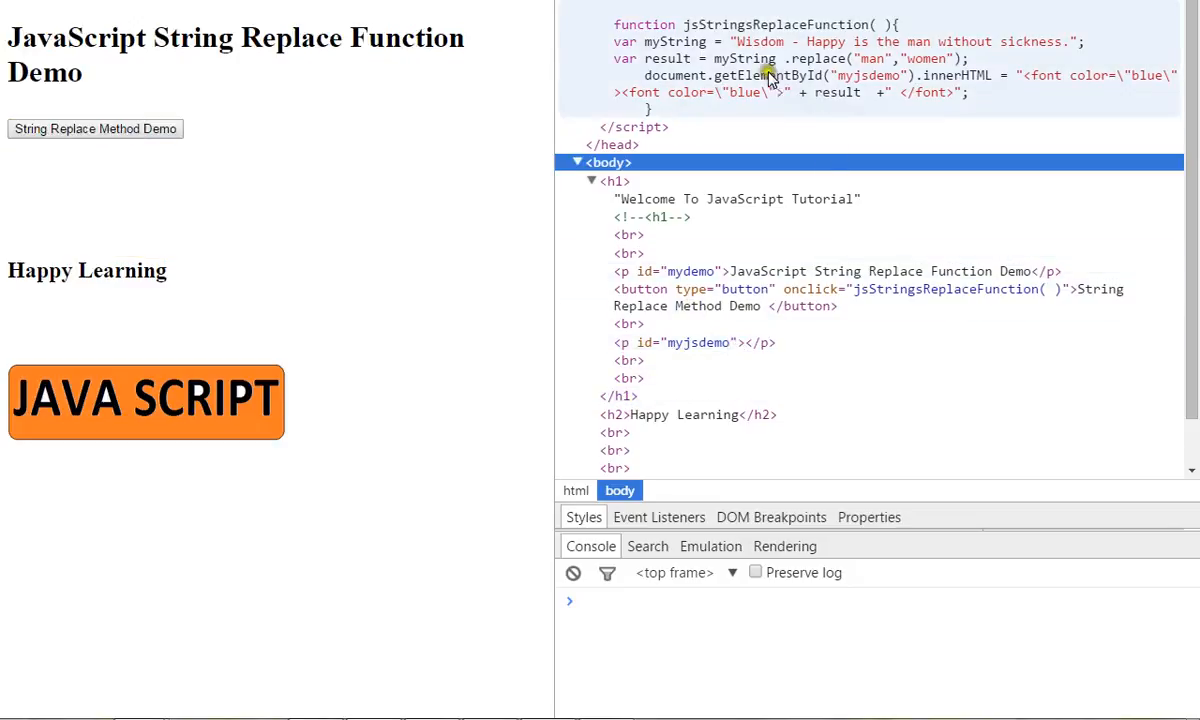
mouse_move(925, 45)
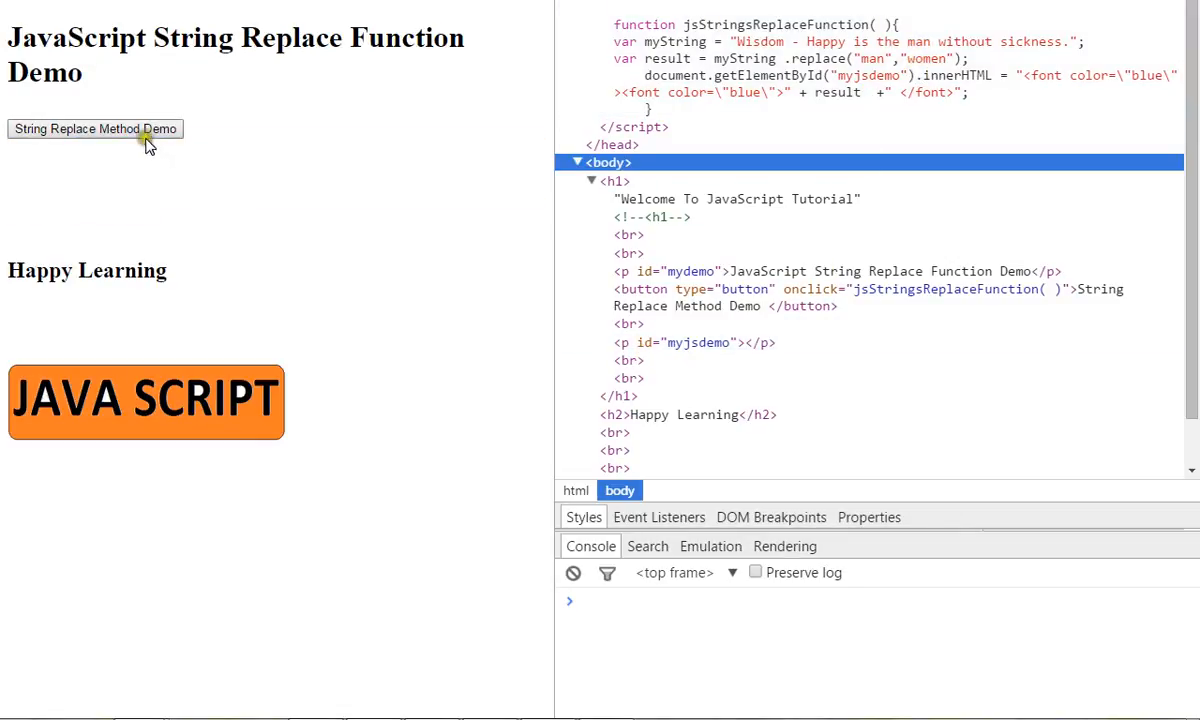
click(94, 128)
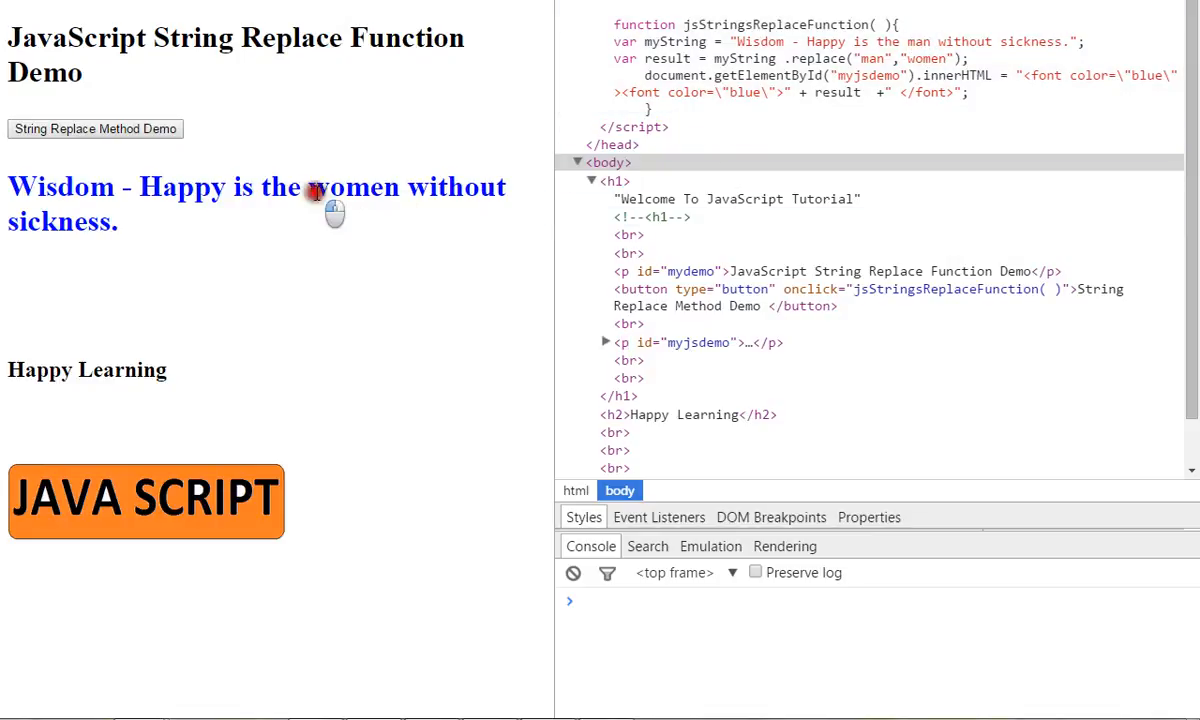
double_click(353, 187)
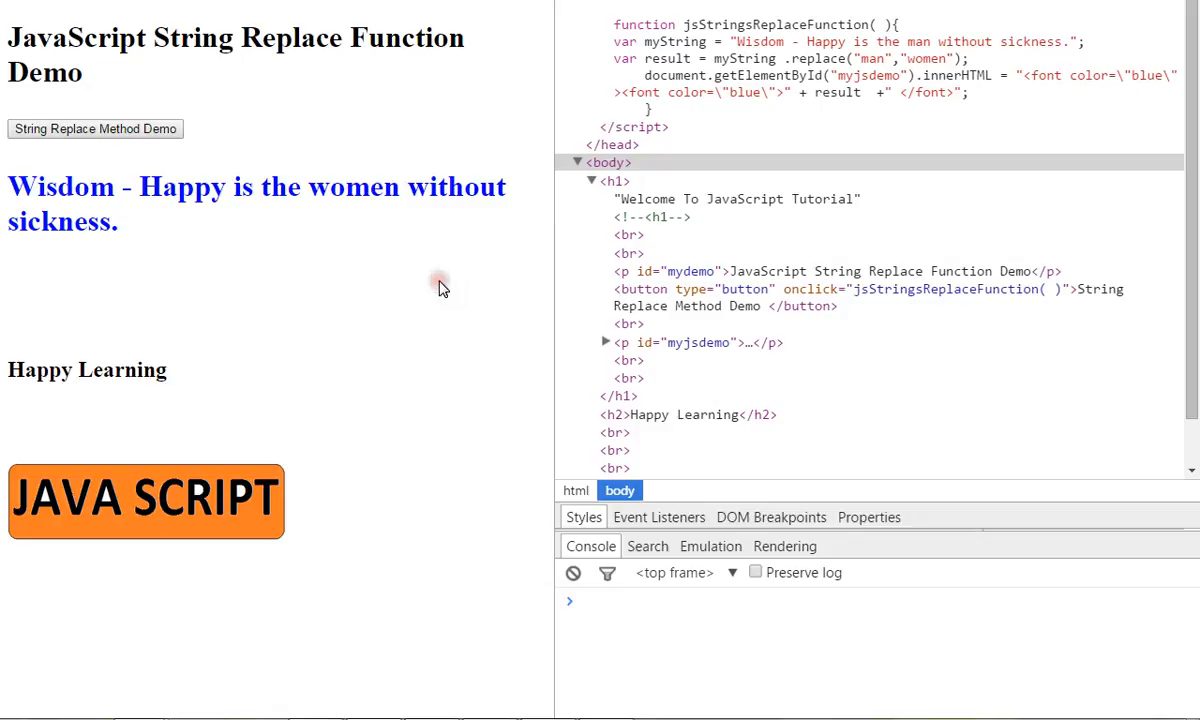
mouse_move(460, 447)
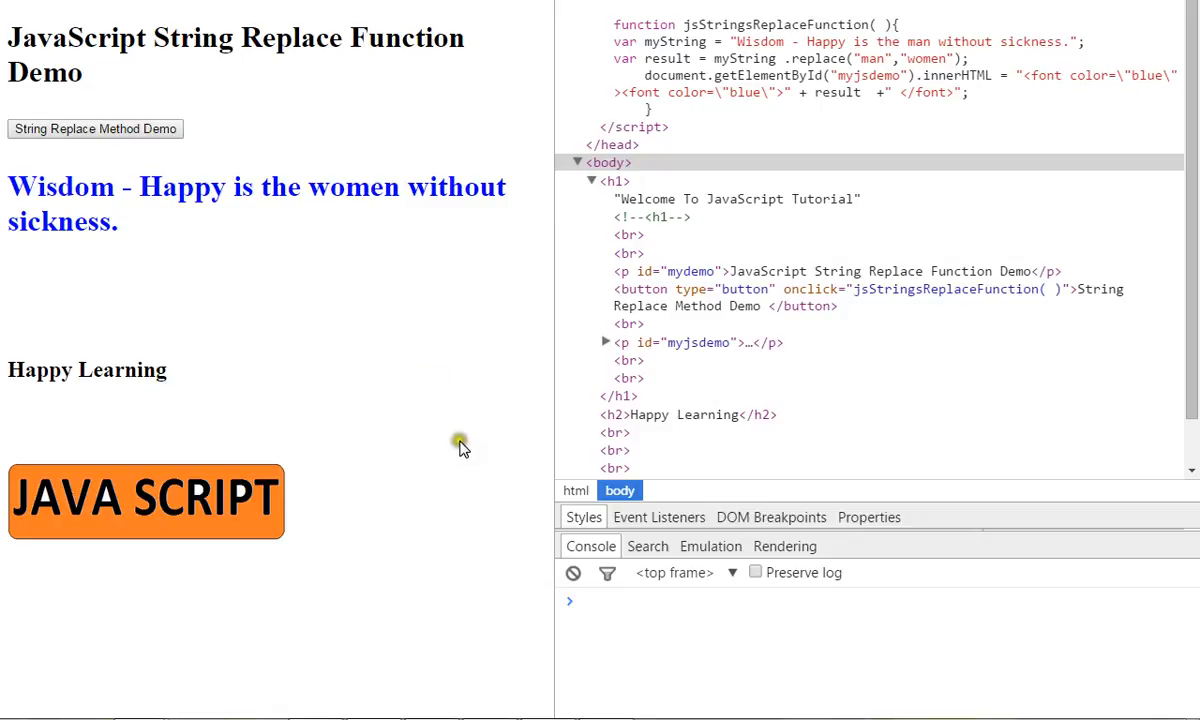